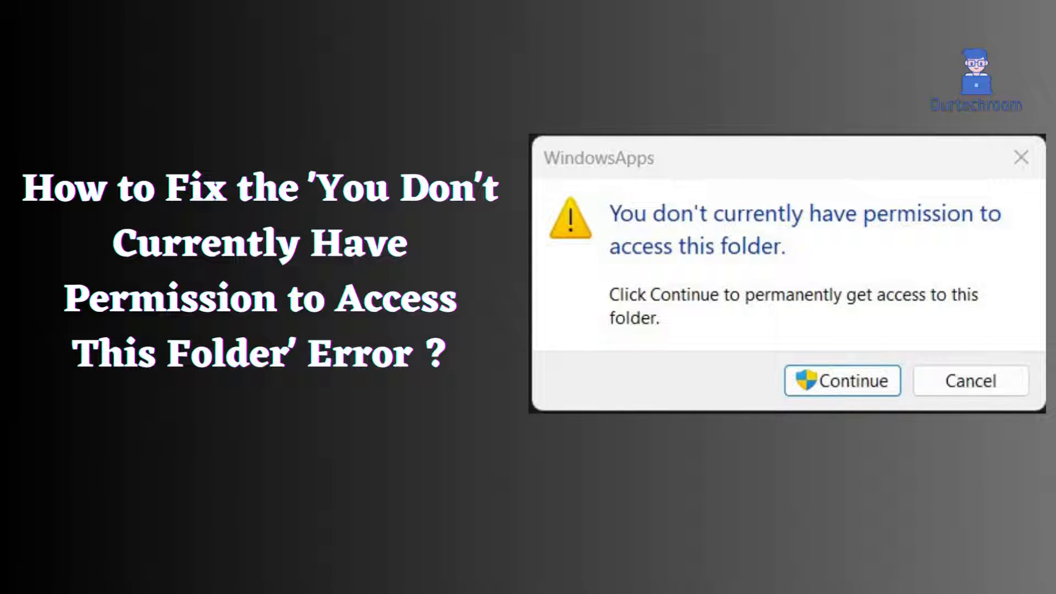
# Bring up the Properties of the Backup folder on drive D: from its context menu.
pyautogui.click(840, 381)
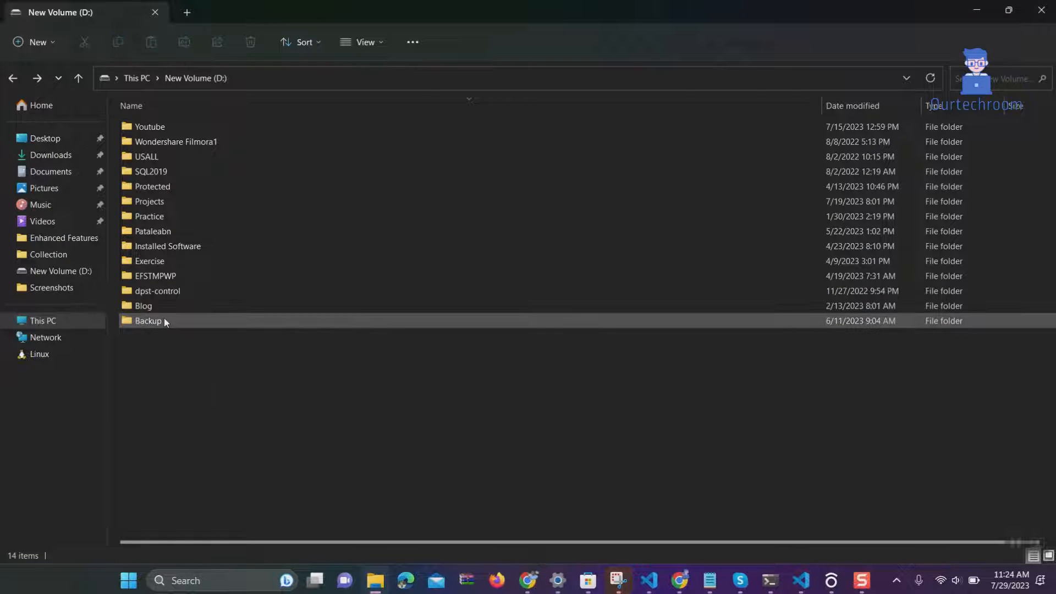
pyautogui.rightClick(147, 320)
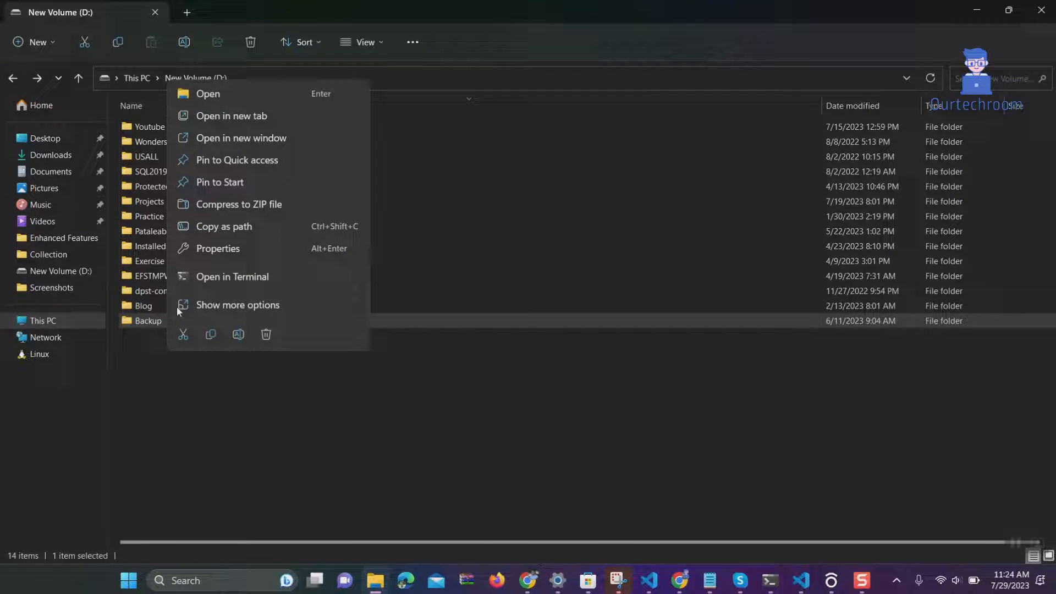
pyautogui.click(218, 249)
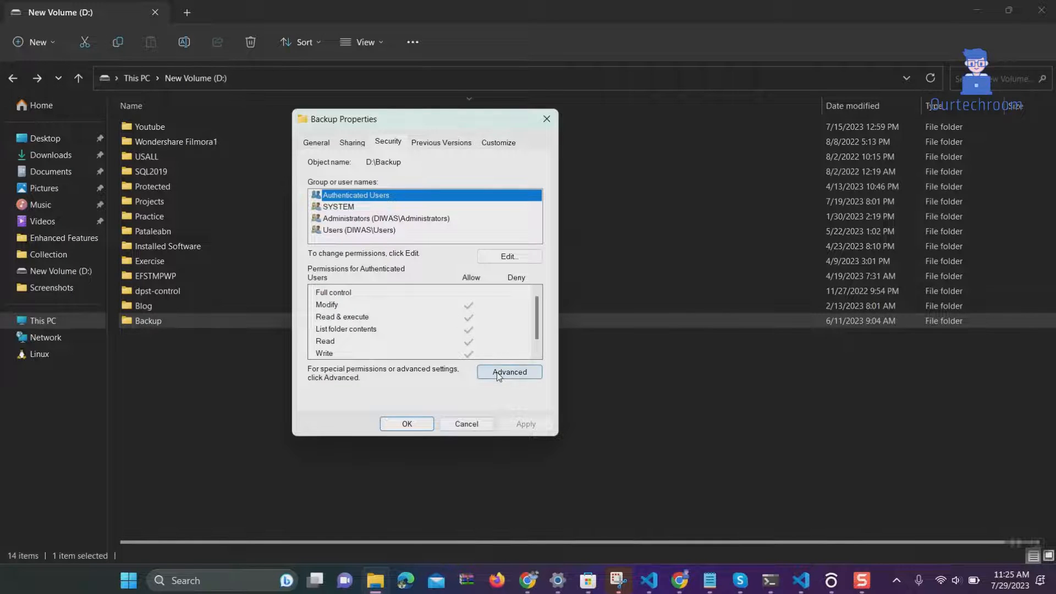
# Reach the advanced security settings and start changing the folder's owner.
pyautogui.click(509, 372)
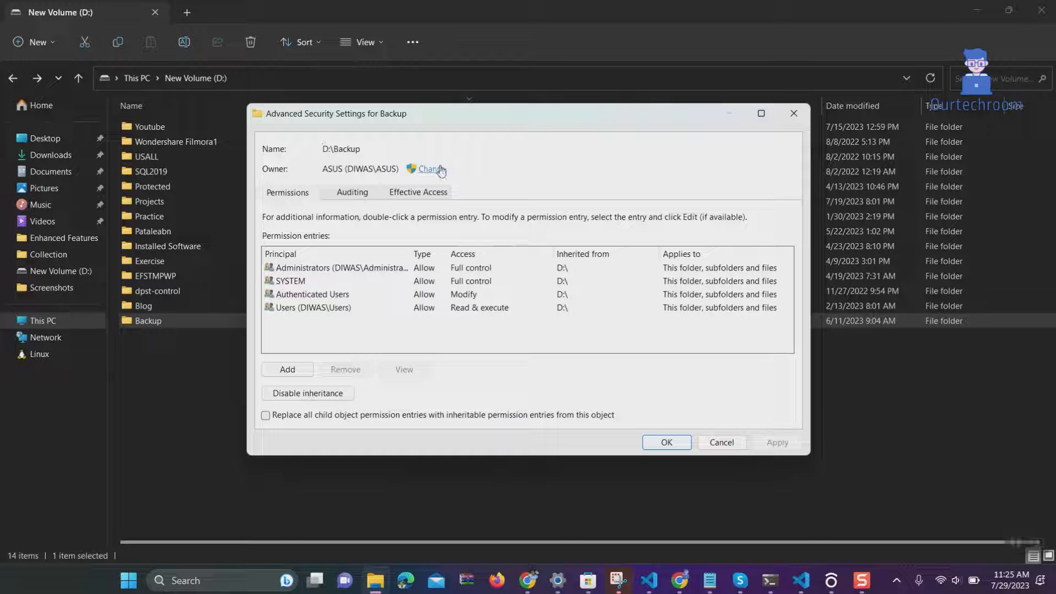
pyautogui.click(426, 170)
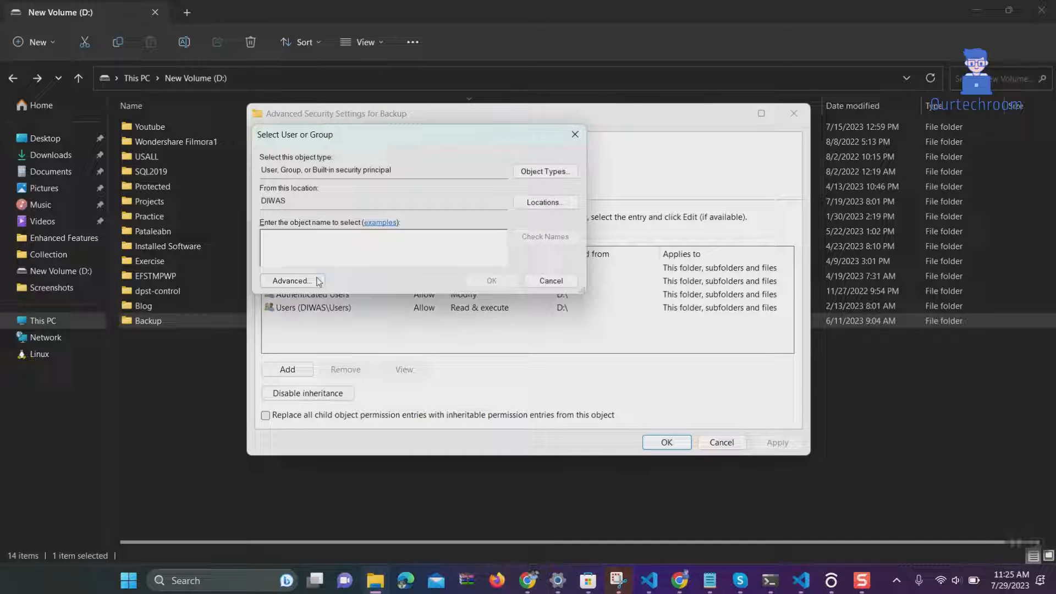
# Search all users and groups with Find Now and choose Everyone as the owner name.
pyautogui.click(290, 281)
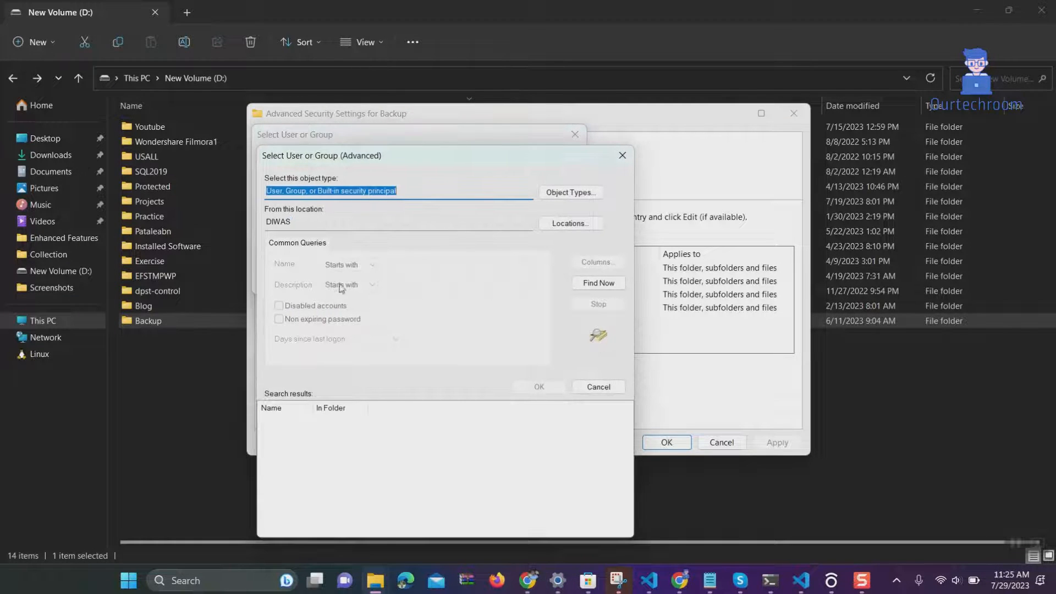
pyautogui.click(596, 283)
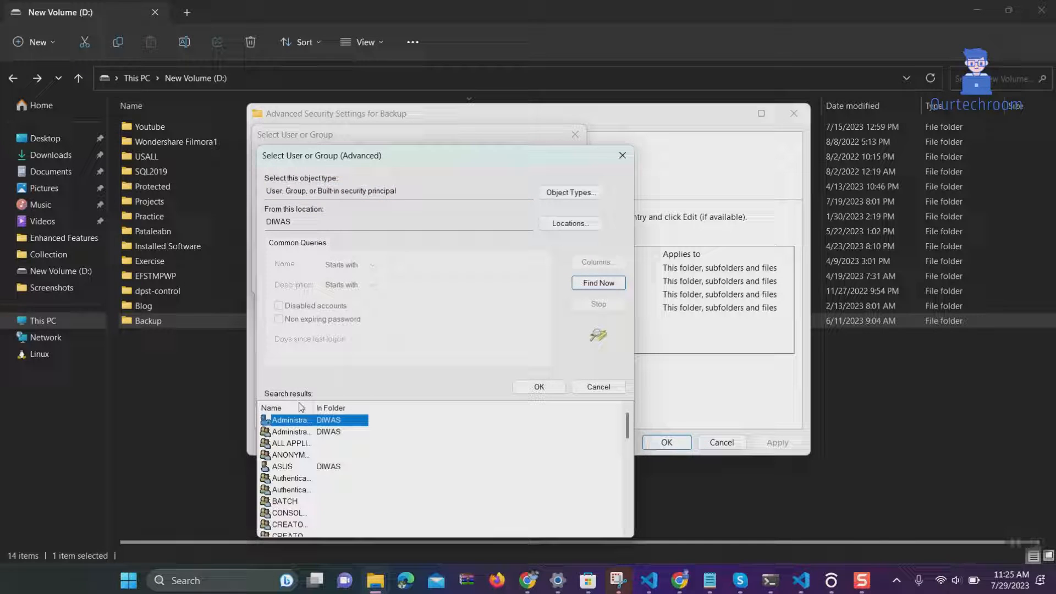
pyautogui.scroll(-3)
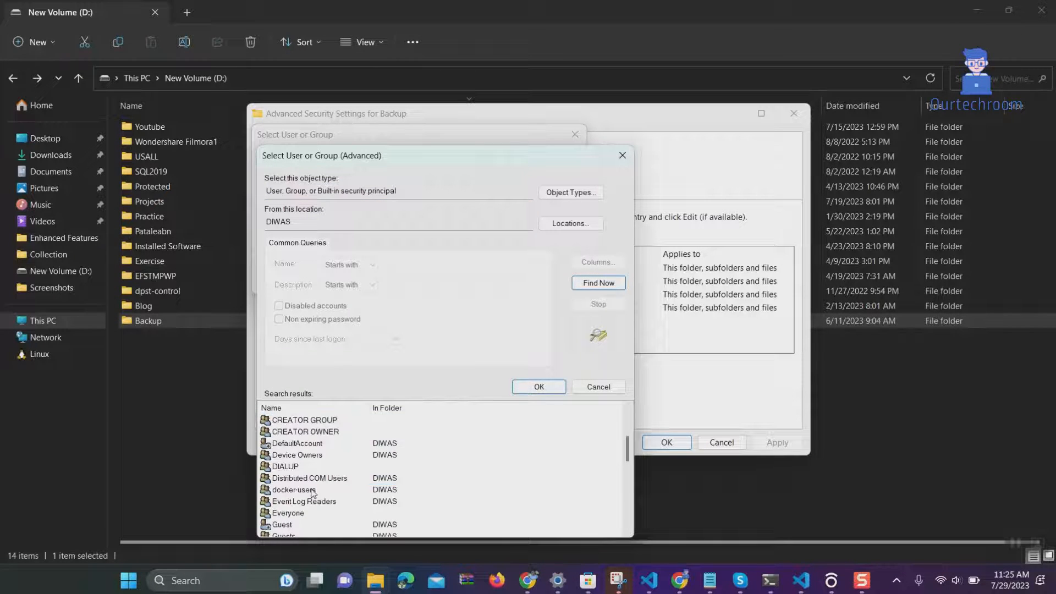
pyautogui.click(287, 512)
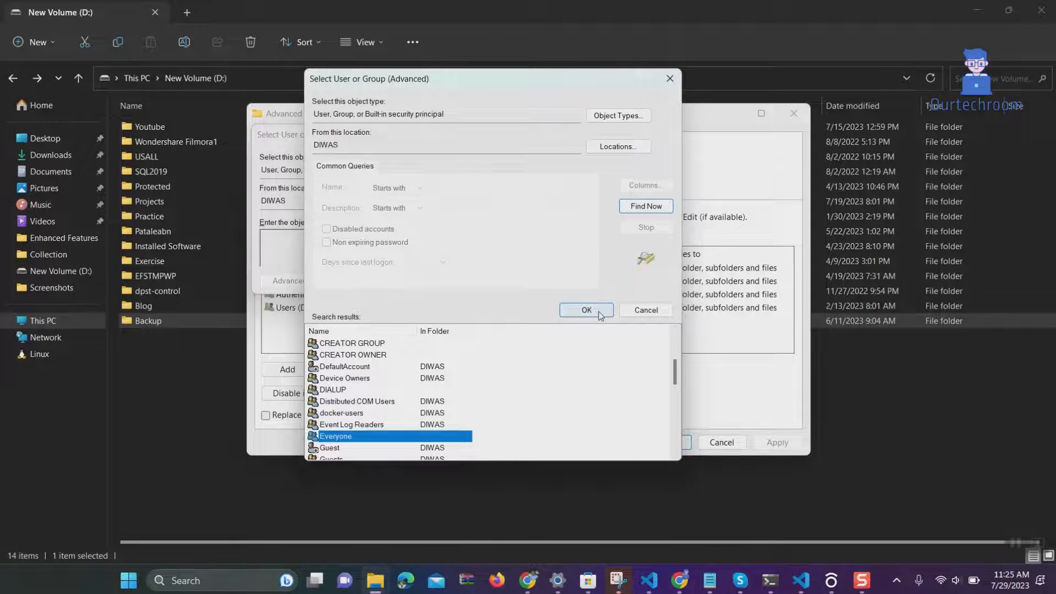
pyautogui.click(584, 311)
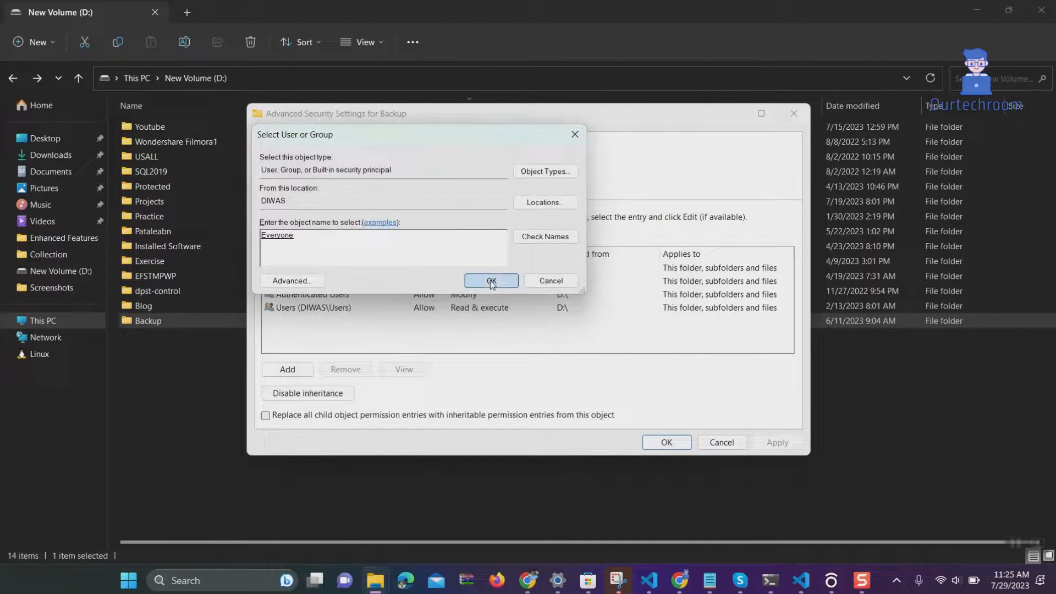
# Apply Everyone as Backup's owner, acknowledge the notice, and show its seven Profile folders.
pyautogui.click(491, 280)
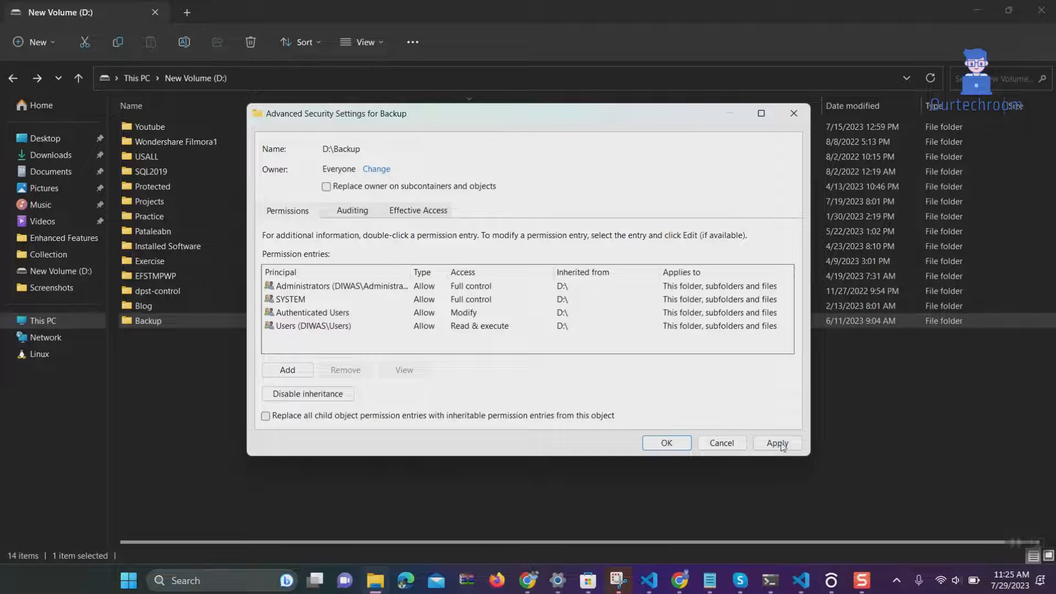
pyautogui.click(777, 442)
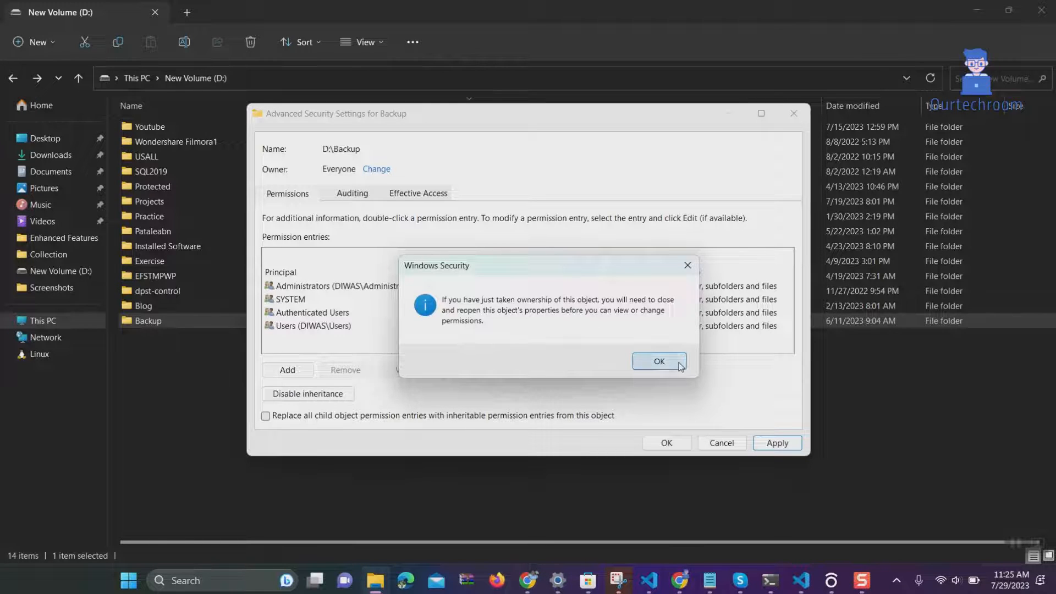
pyautogui.click(654, 362)
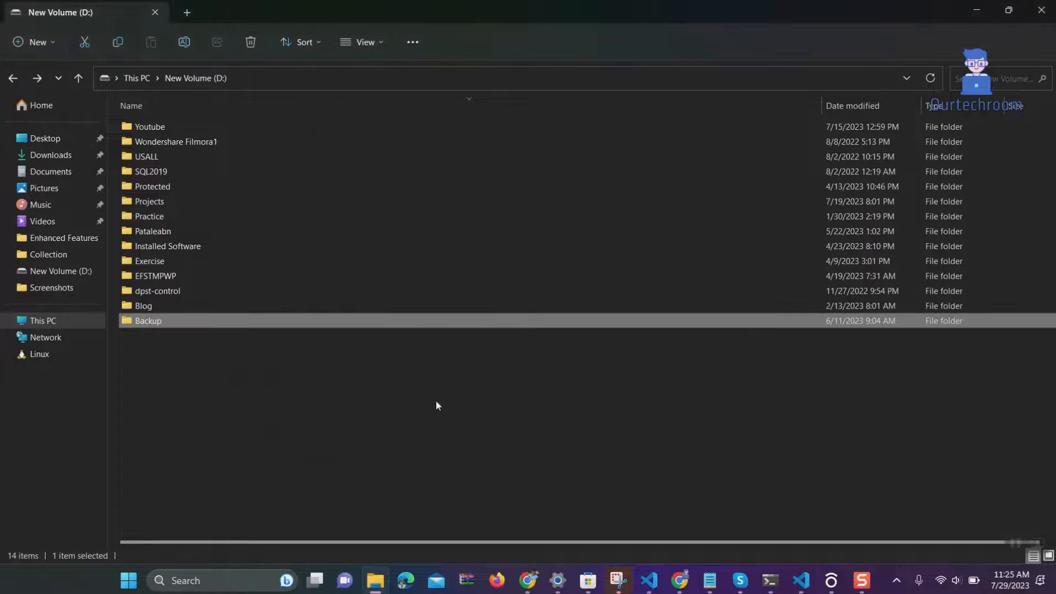
pyautogui.doubleClick(149, 321)
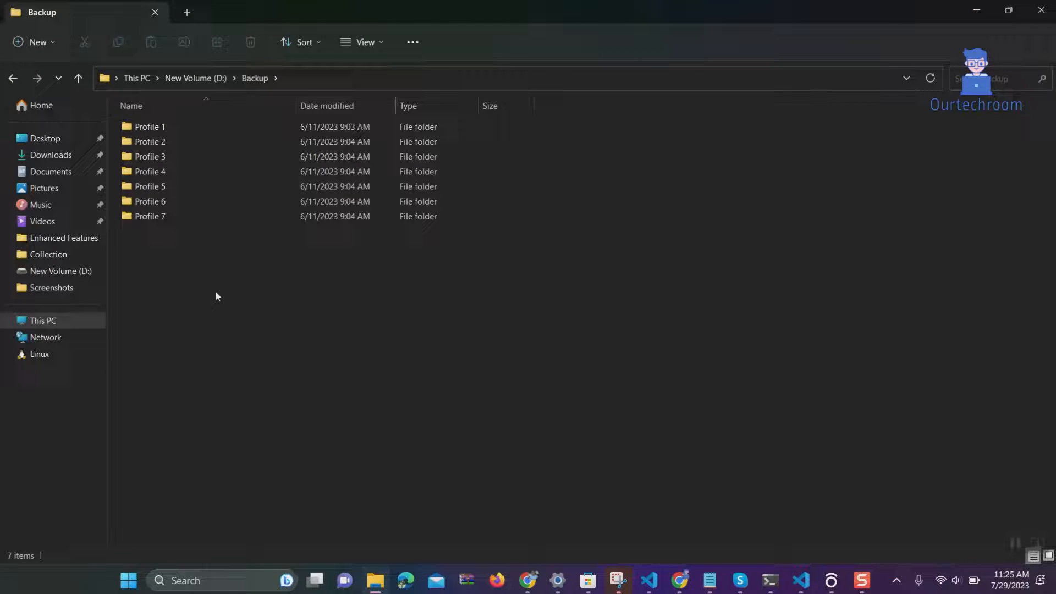